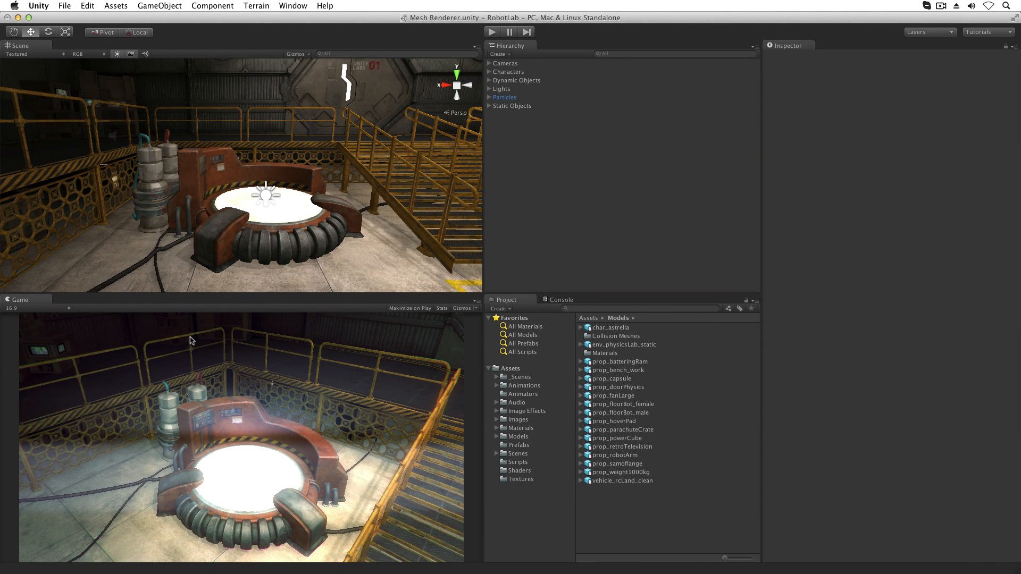
pyautogui.moveTo(261, 249)
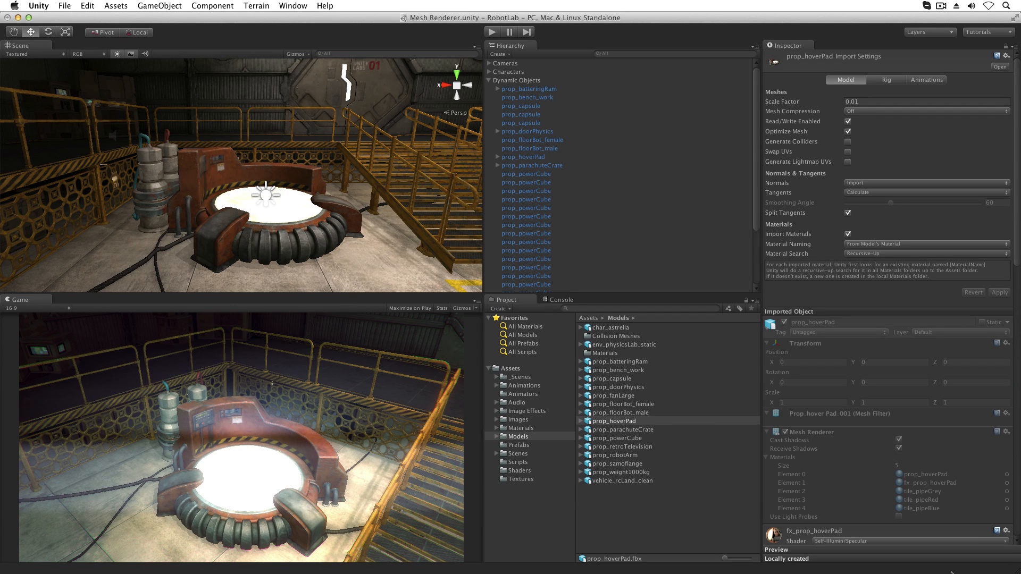
# Expand the Static Objects group in the Hierarchy with the robot arm framed in the Scene view
pyautogui.click(528, 80)
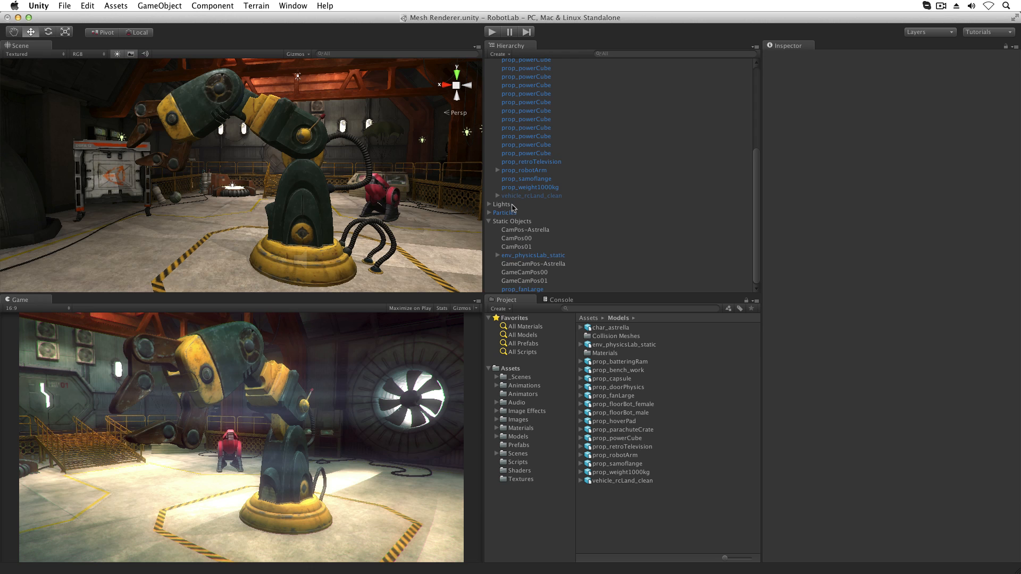
# Expand prop_robotArm, inspect its body, hand and claw tips, then view hand_001's Cast/Receive Shadows settings
pyautogui.click(521, 170)
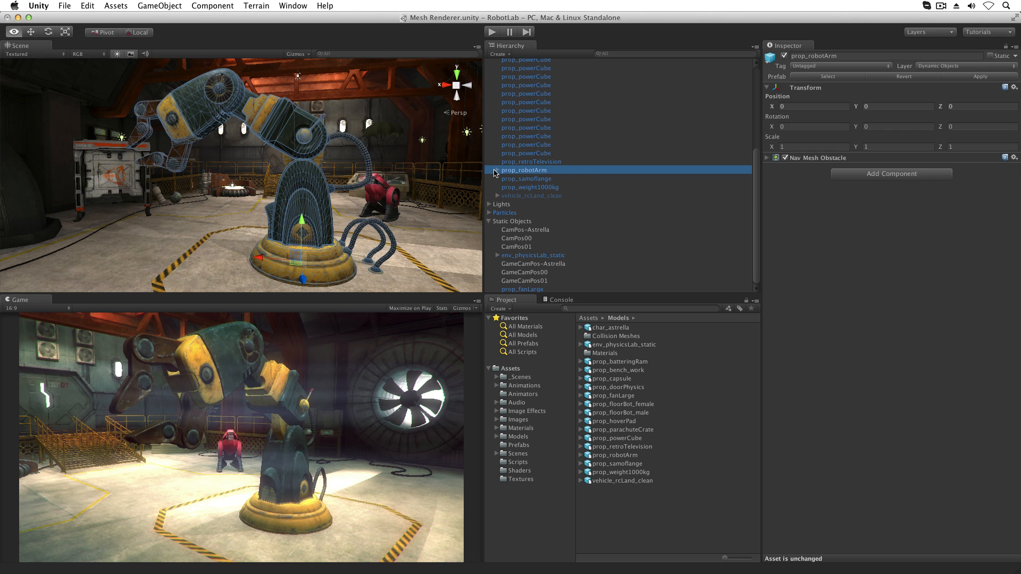
pyautogui.click(489, 171)
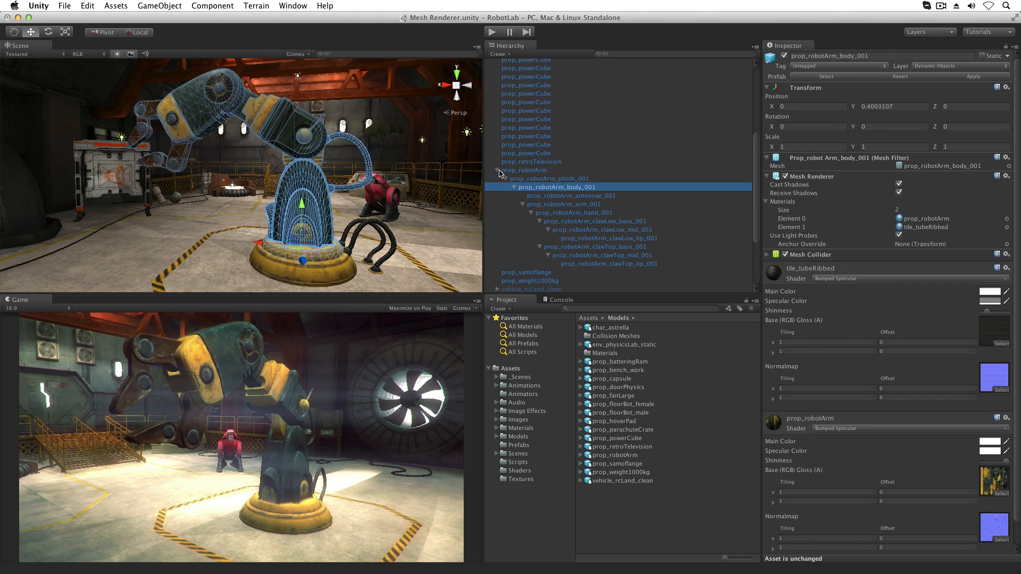
pyautogui.click(574, 213)
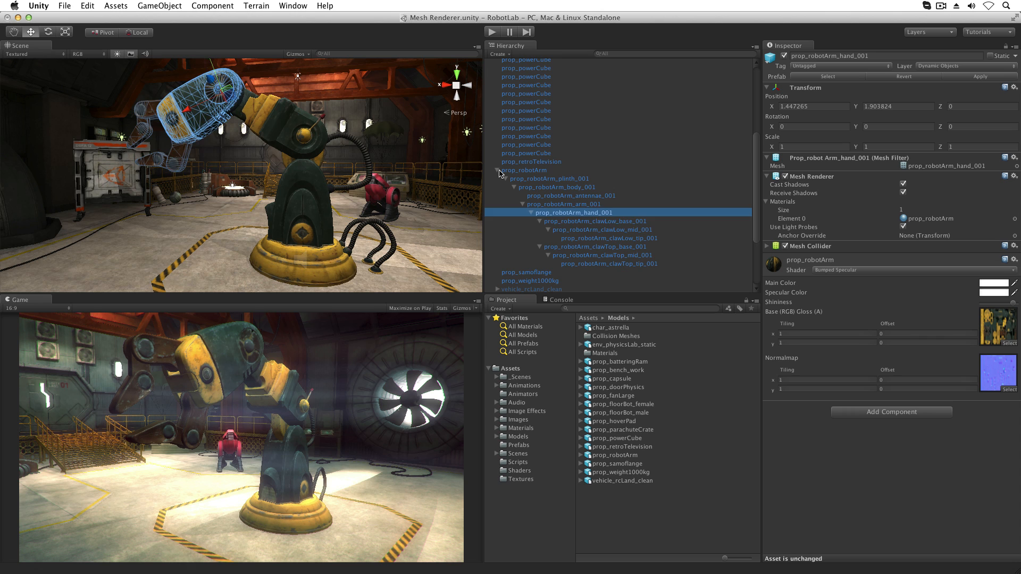
pyautogui.click(608, 237)
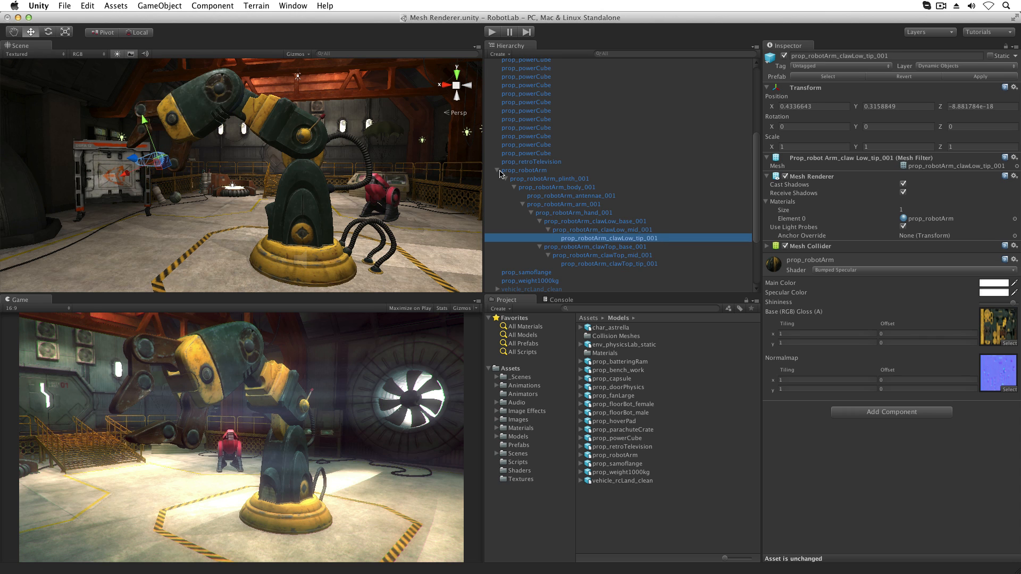
pyautogui.click(608, 264)
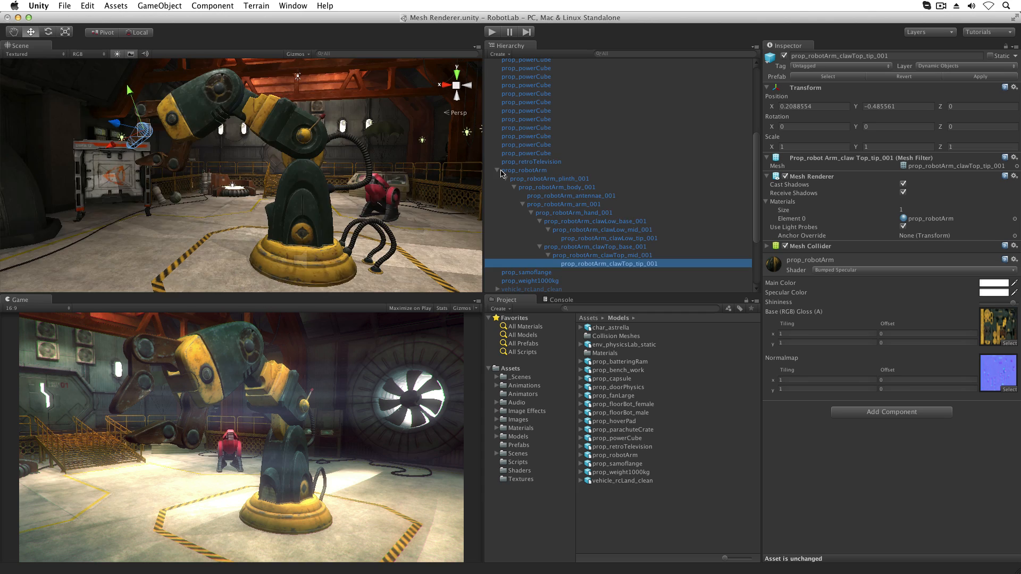
pyautogui.click(573, 152)
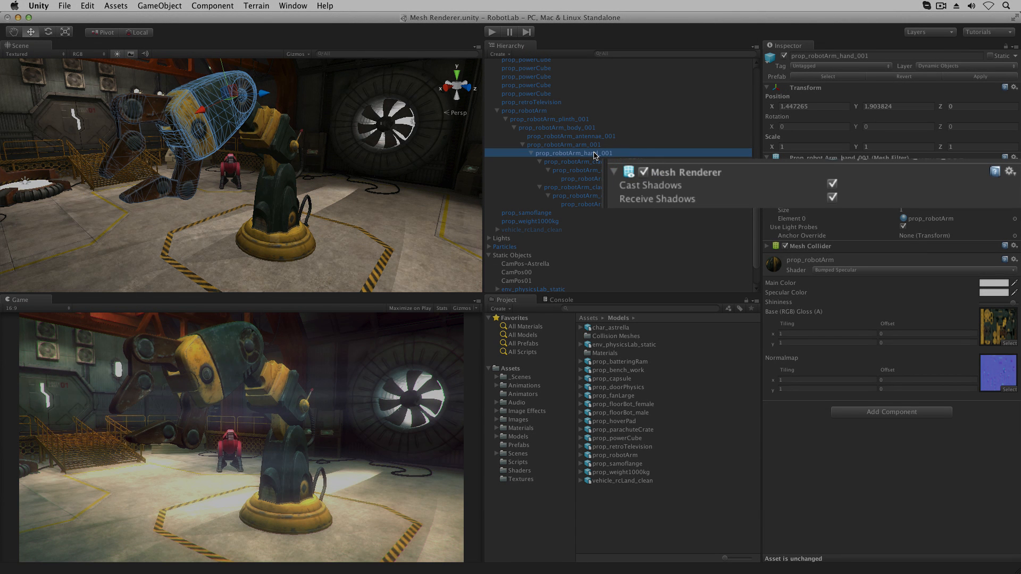
# Check a prop_capsule's Mesh Renderer, then expand the Models Materials folder in the Project panel
pyautogui.click(539, 153)
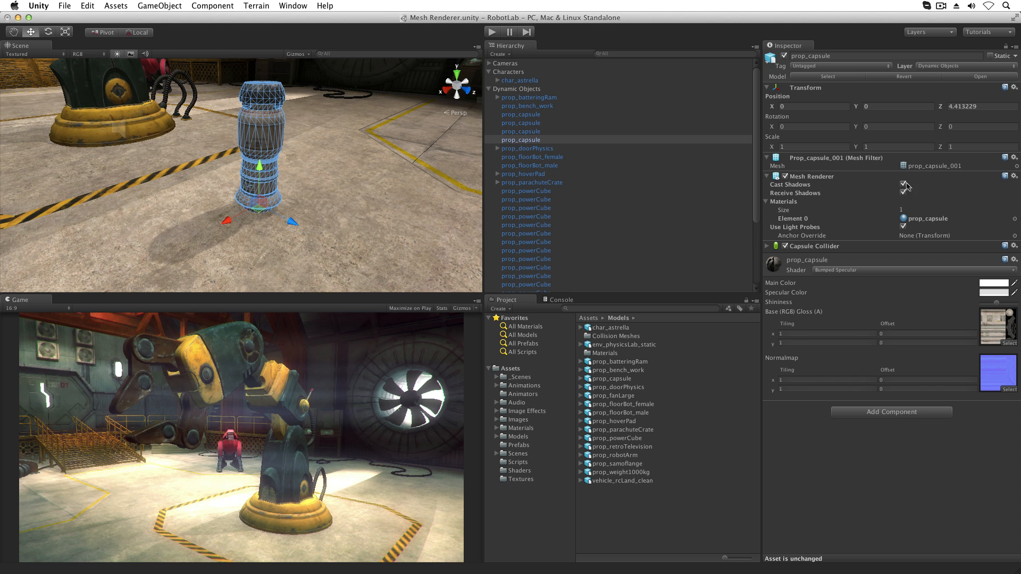
pyautogui.click(903, 184)
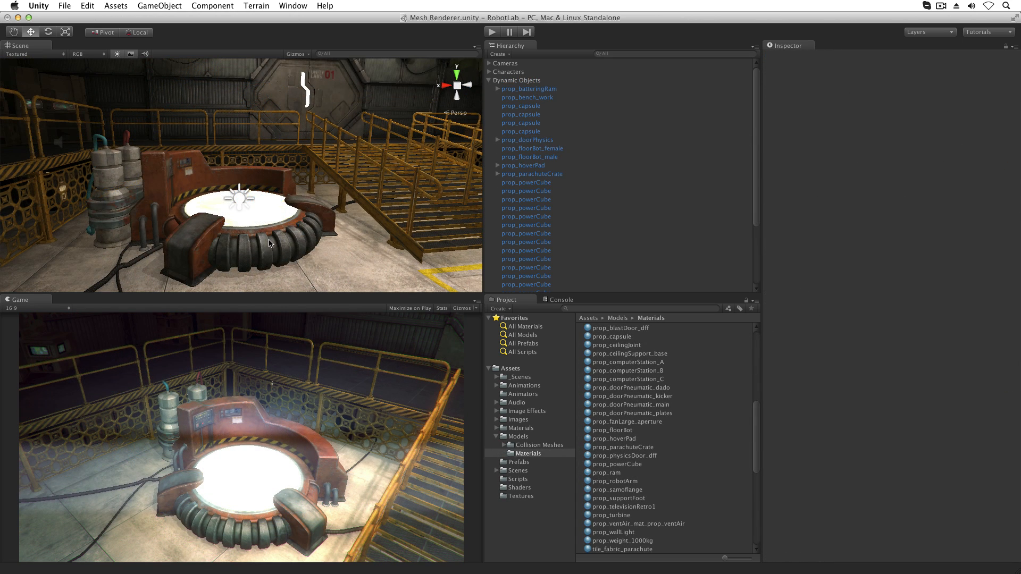
# Select prop_hoverPad and set its Element 0 material slot to None, rendering it magenta
pyautogui.click(523, 165)
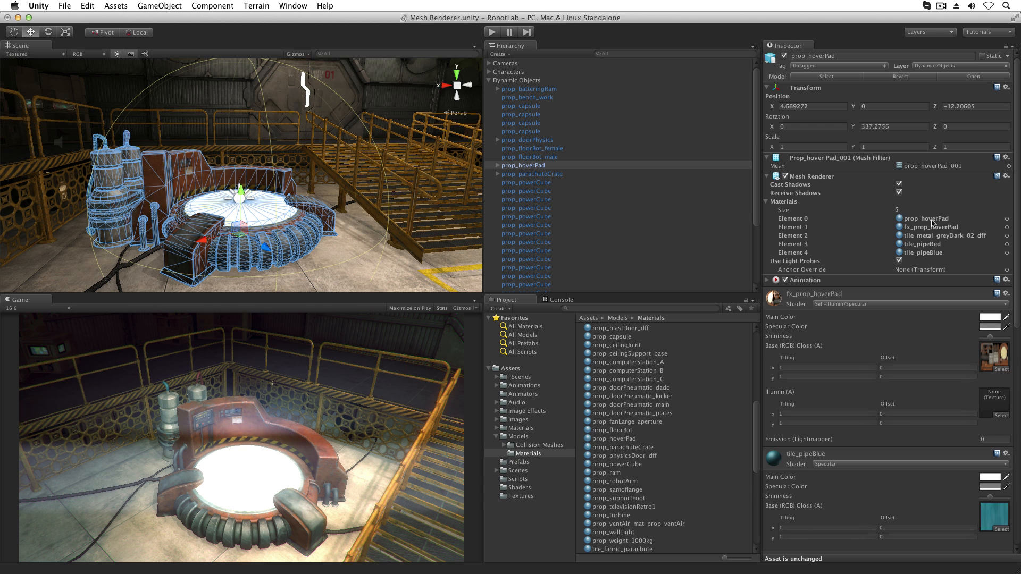
pyautogui.click(924, 235)
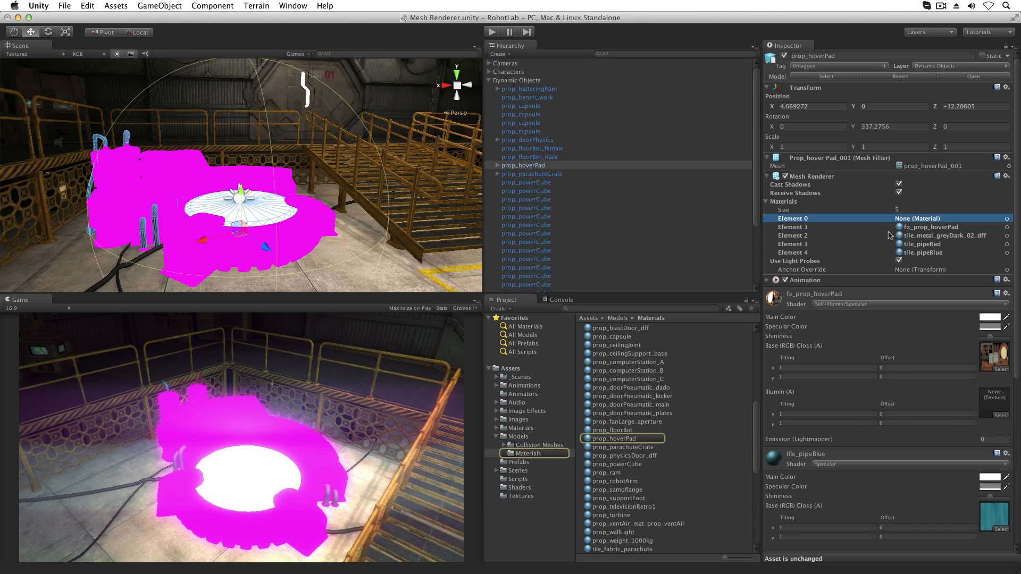
pyautogui.moveTo(874, 245)
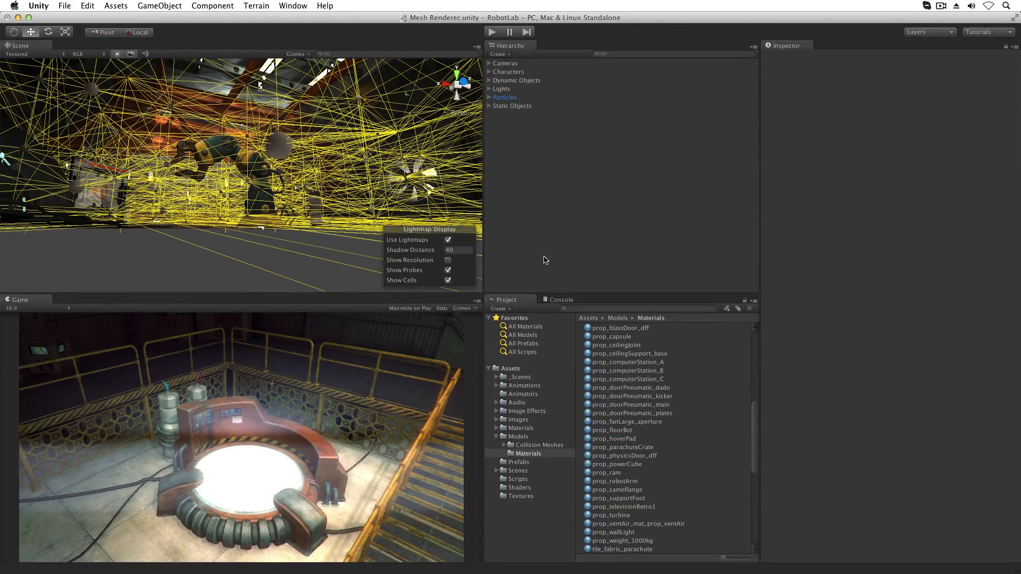
# Uncheck Use Light Probes on prop_floorBot_male's Mesh Renderer
pyautogui.click(529, 88)
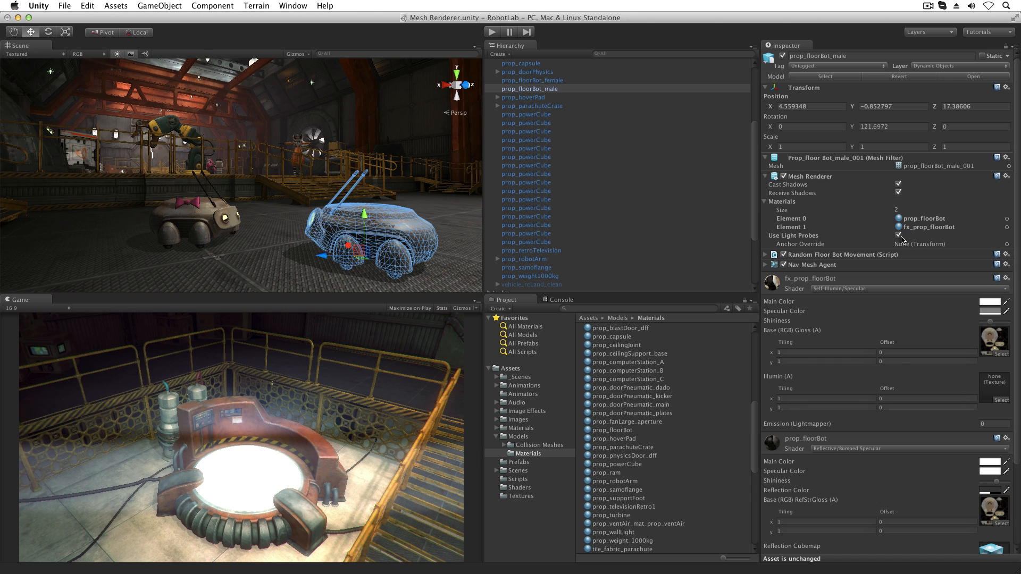
pyautogui.click(900, 237)
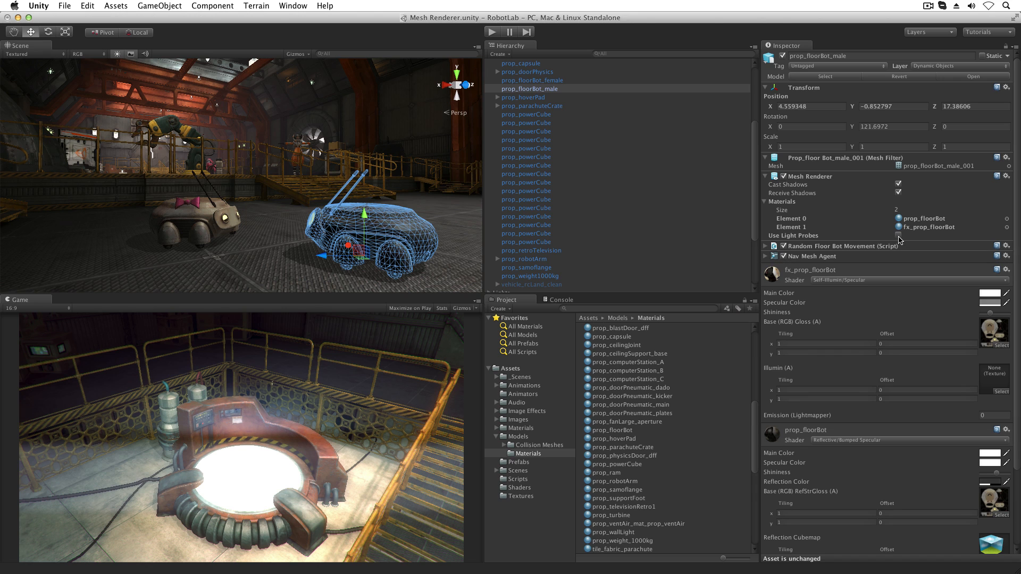